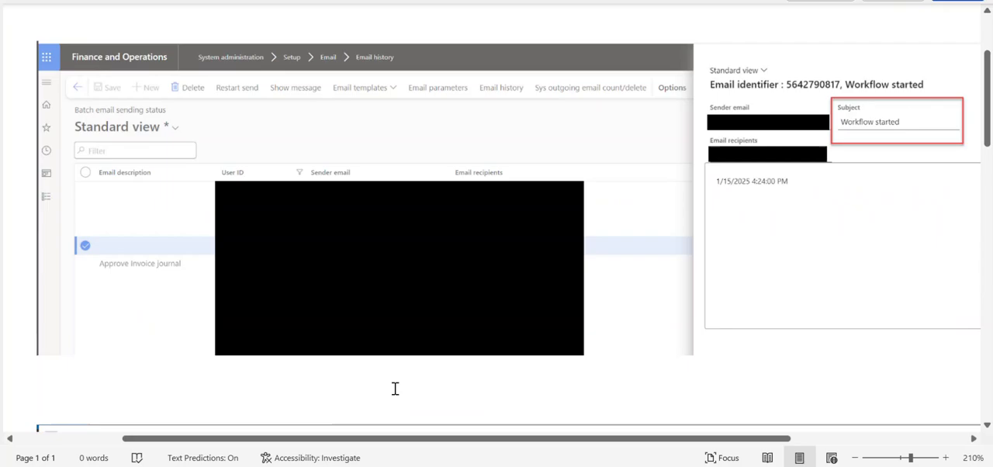
pyautogui.moveTo(441, 284)
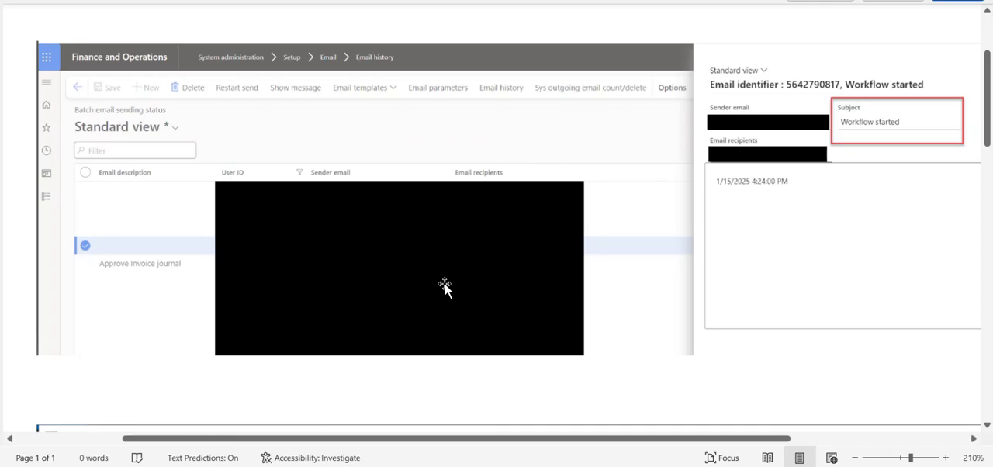
pyautogui.moveTo(454, 283)
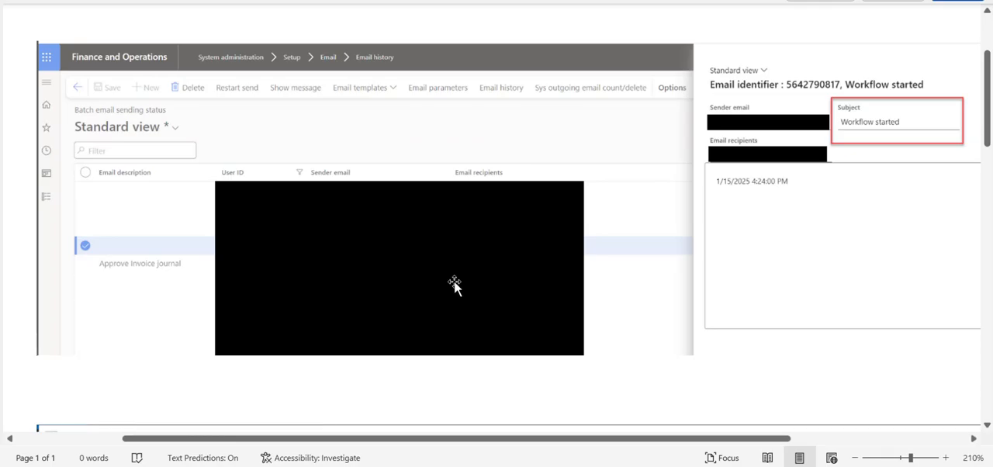
pyautogui.moveTo(385, 68)
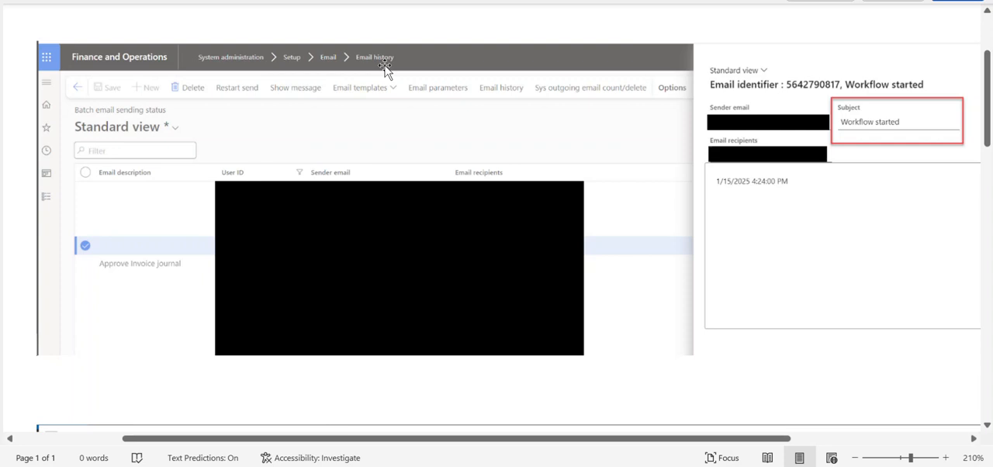
pyautogui.moveTo(351, 84)
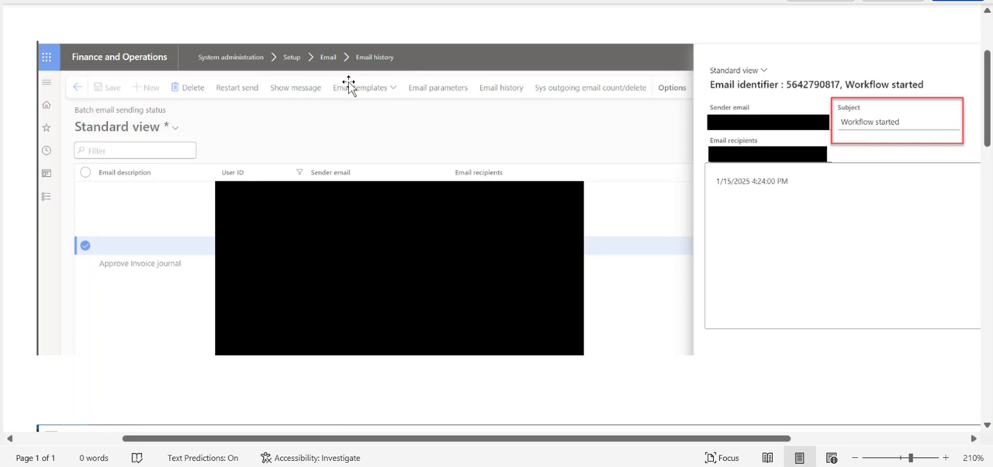
pyautogui.moveTo(292, 50)
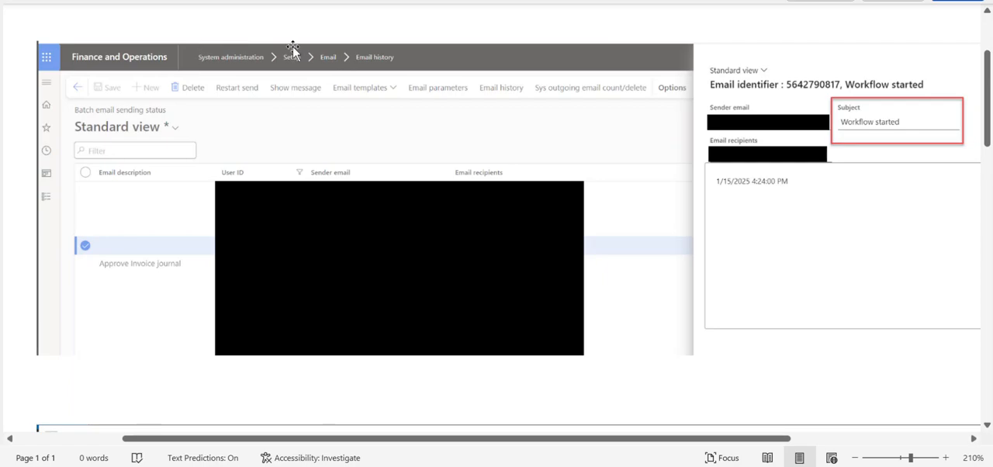
pyautogui.moveTo(368, 62)
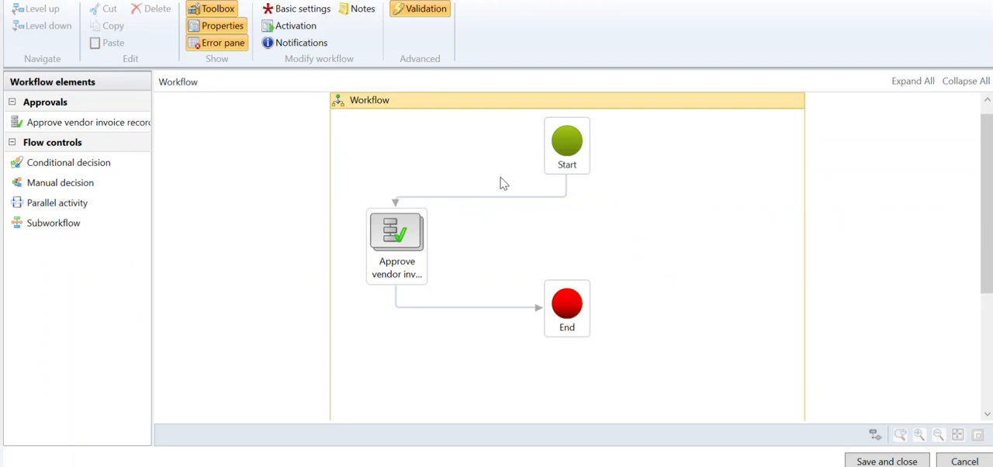
pyautogui.moveTo(680, 221)
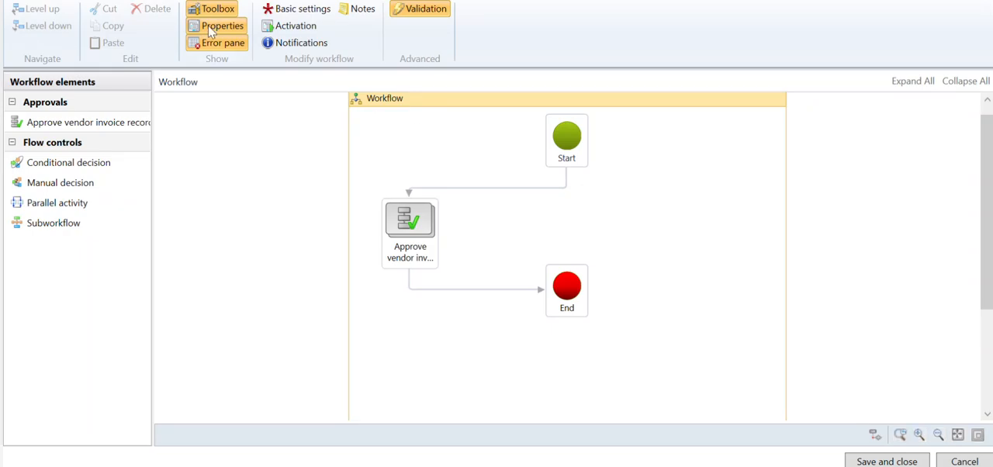
pyautogui.moveTo(223, 25)
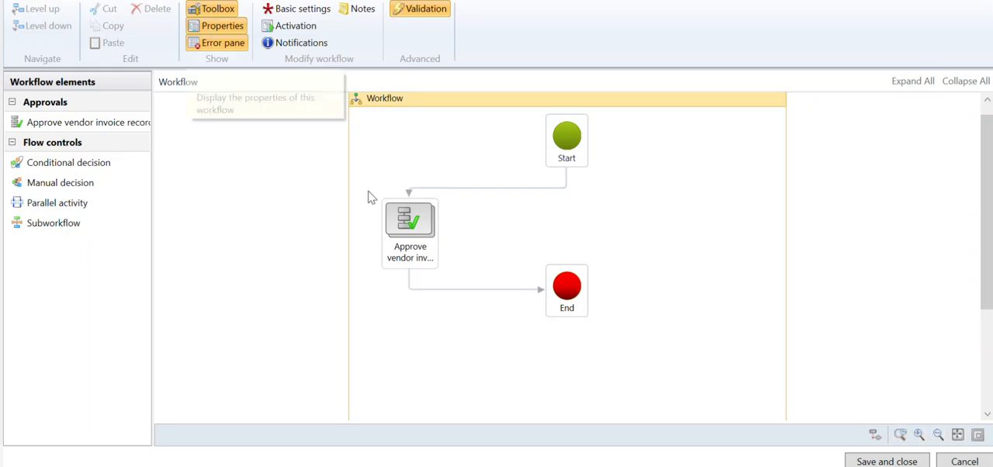
pyautogui.moveTo(196, 93)
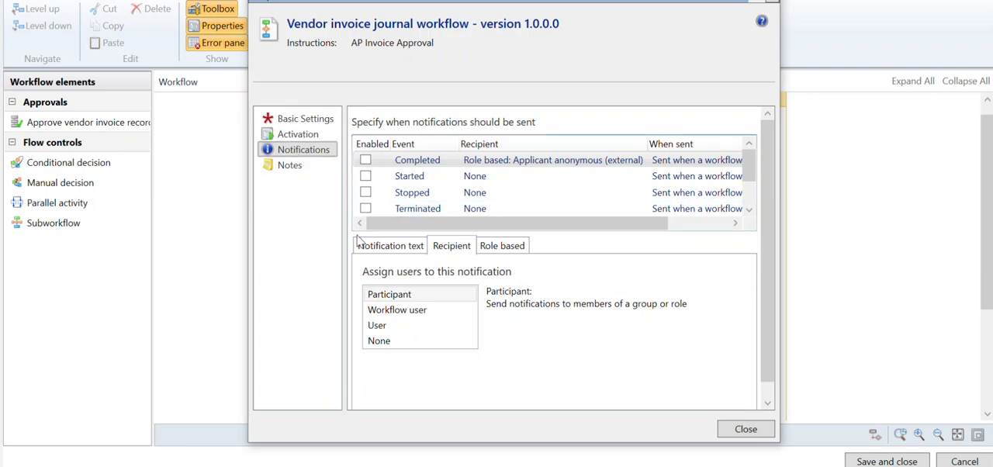
# Enable the Started event notification and begin editing its notification message text
pyautogui.click(391, 245)
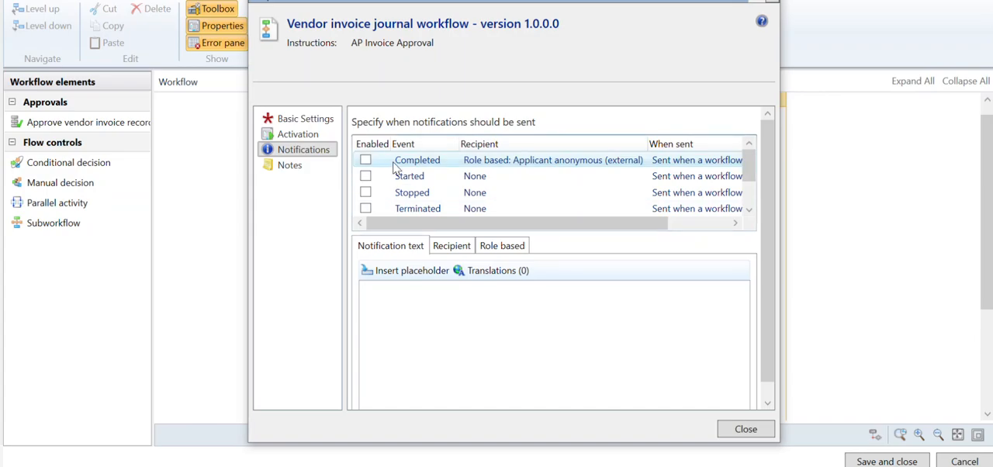
pyautogui.moveTo(431, 171)
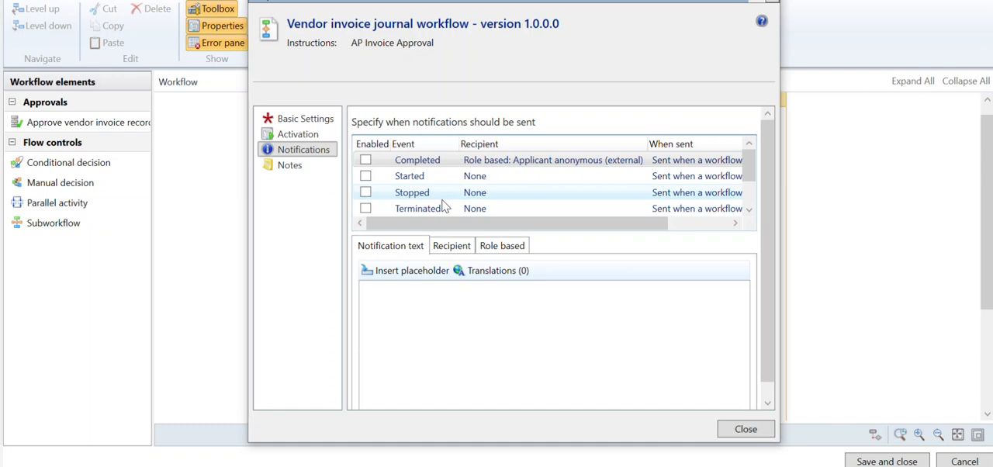
pyautogui.scroll(-3)
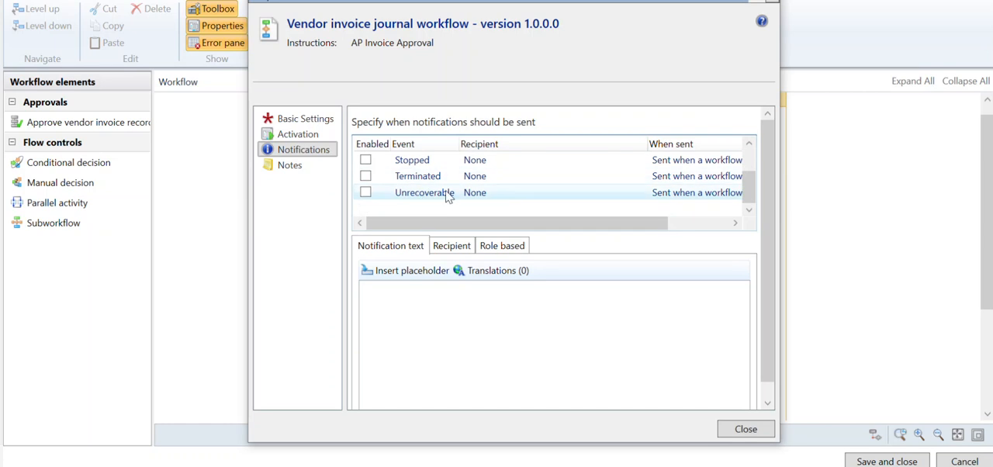
pyautogui.scroll(3)
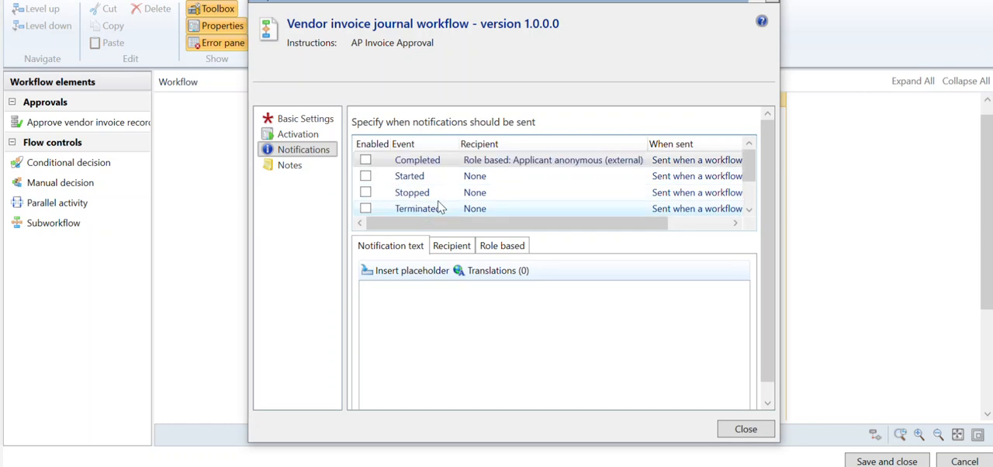
pyautogui.click(366, 176)
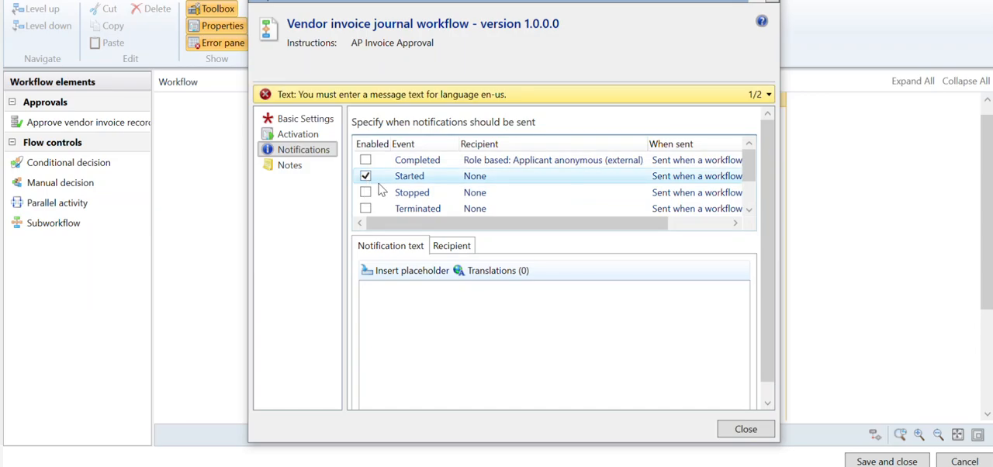
pyautogui.click(553, 341)
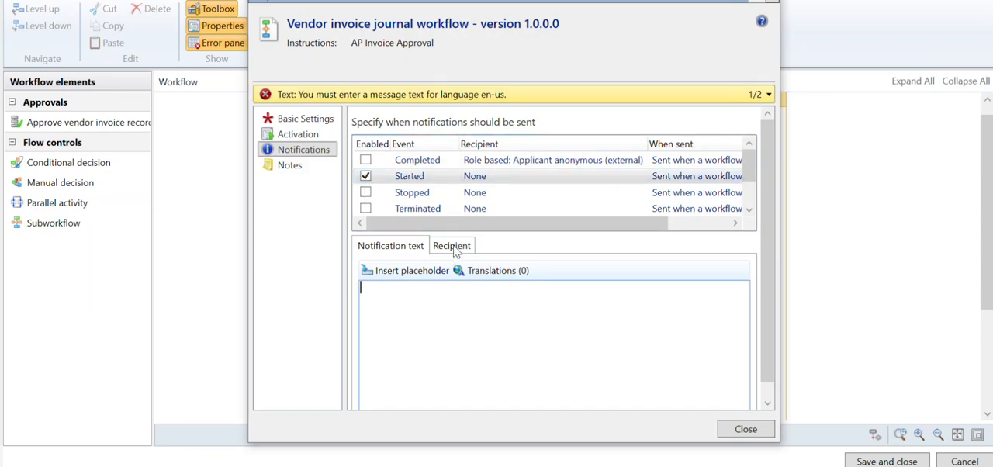
# Try Workflow user and User as recipients for Started, then disable the Started notification again
pyautogui.click(451, 246)
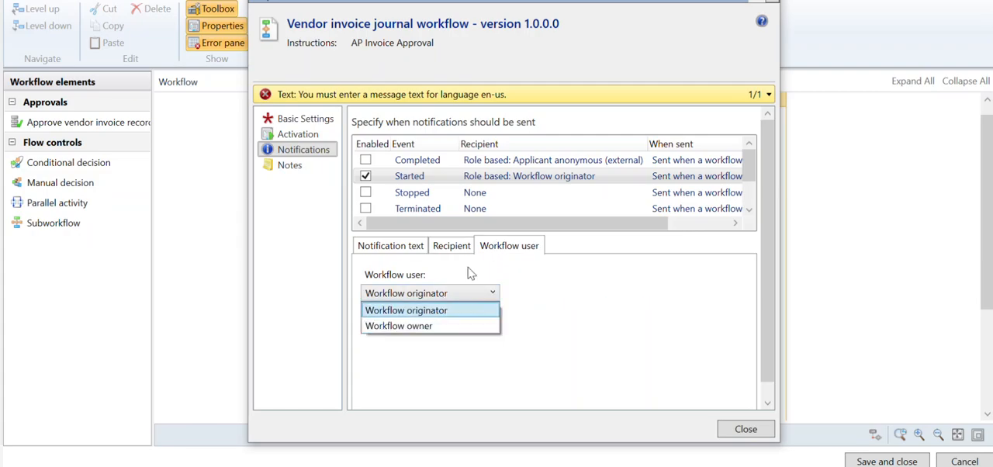
pyautogui.click(450, 245)
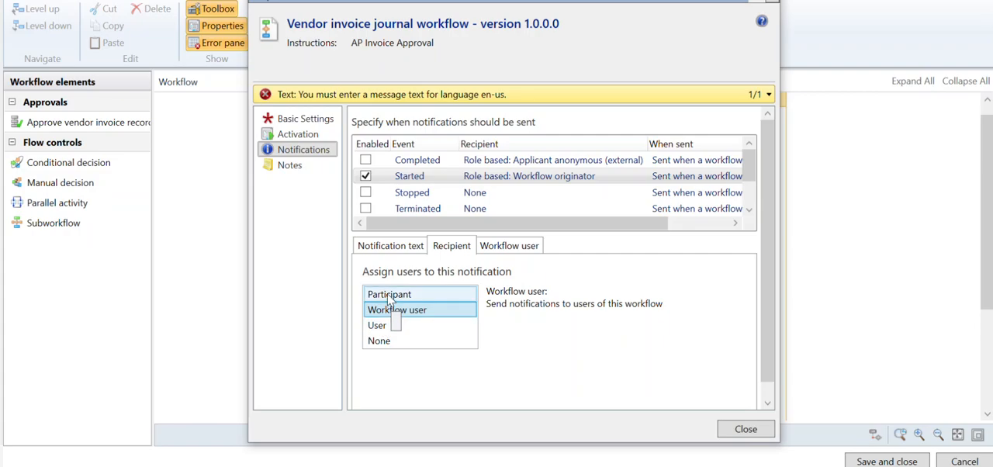
pyautogui.click(377, 325)
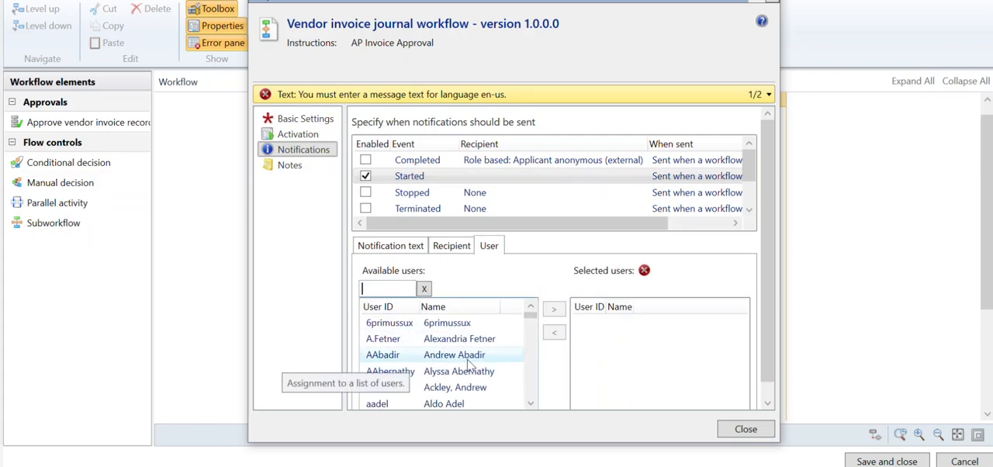
pyautogui.click(367, 176)
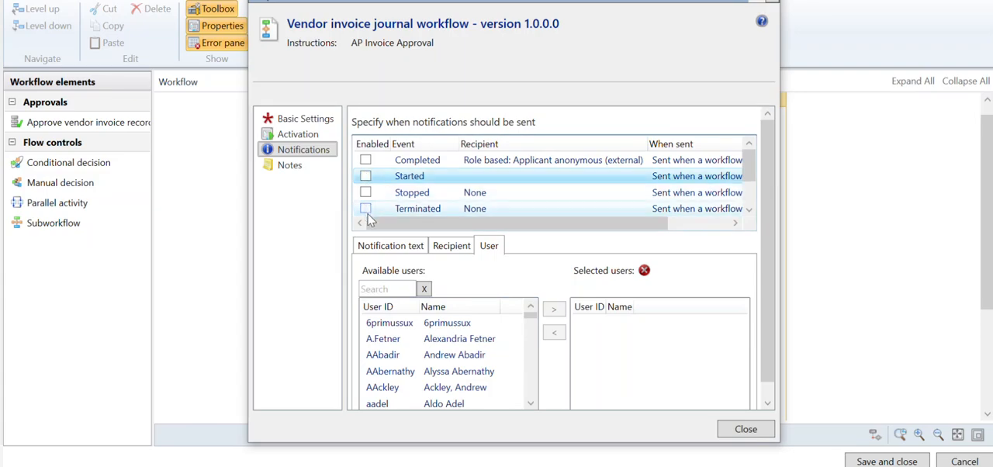
# Close workflow properties and drill into the Approve vendor invoice recording journal element to select Step 1
pyautogui.click(745, 429)
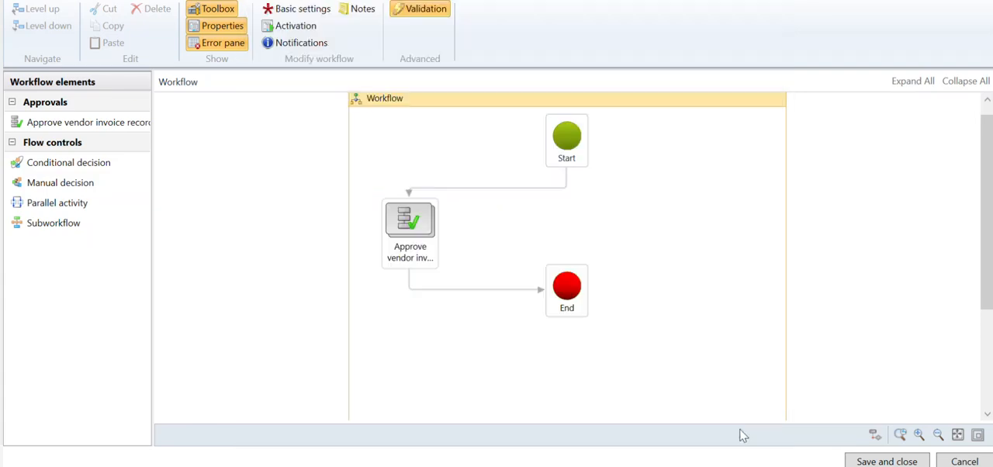
pyautogui.click(410, 225)
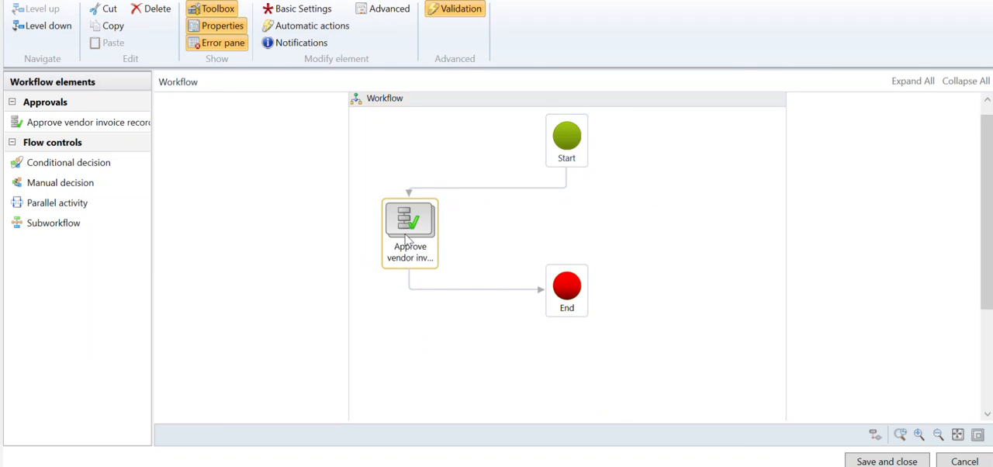
pyautogui.doubleClick(410, 225)
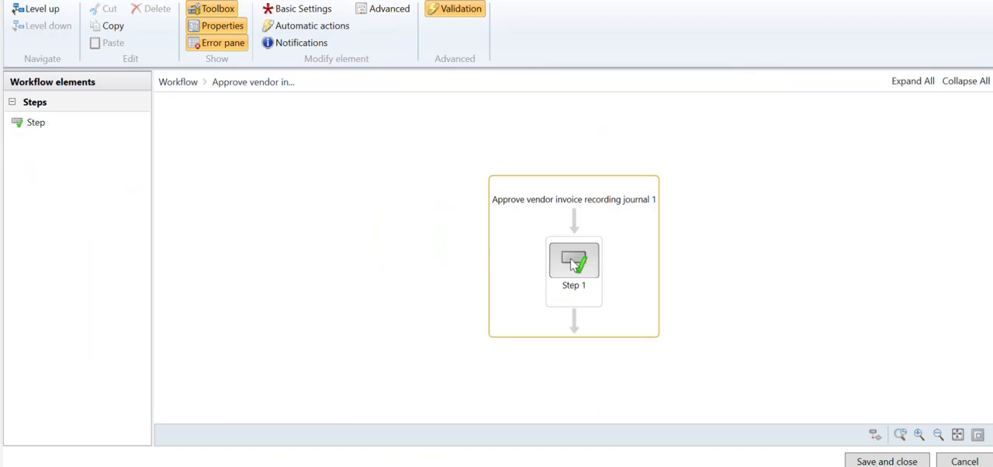
pyautogui.click(574, 264)
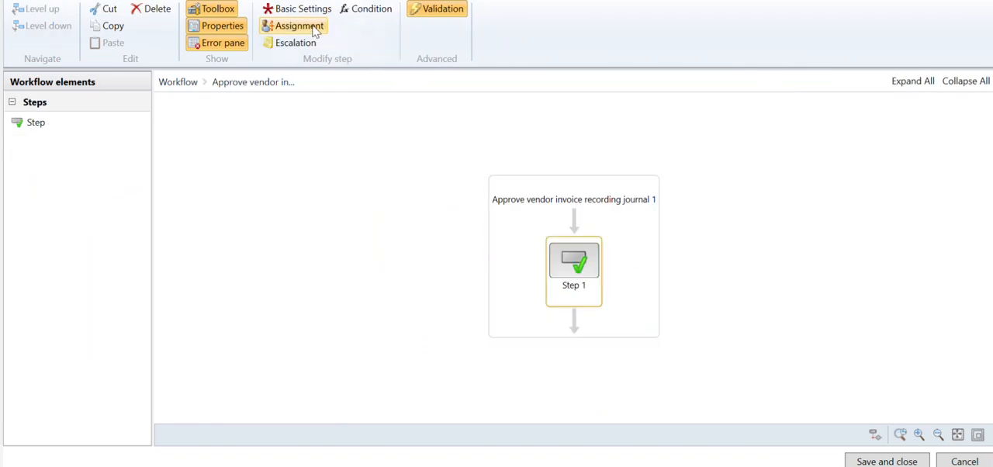
pyautogui.moveTo(298, 9)
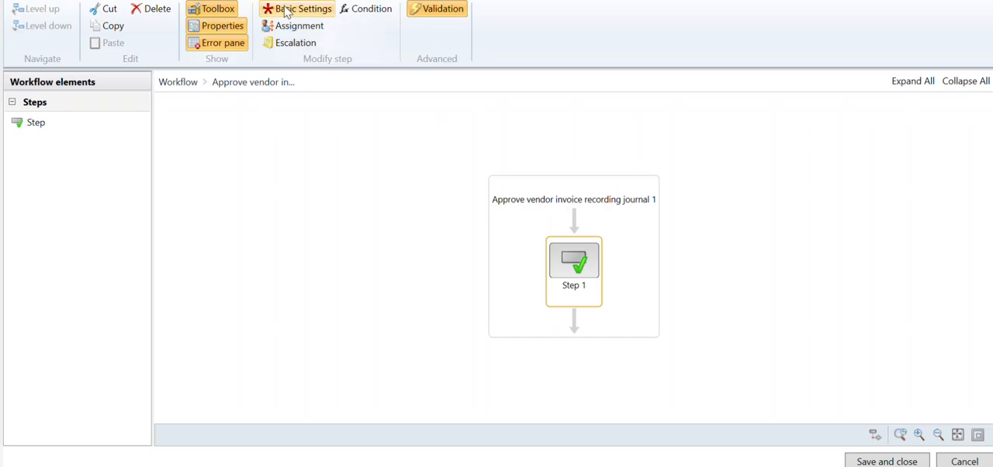
# Review Step 1's Assignment to SARA, Escalation and Basic Settings in its Properties, then close
pyautogui.click(301, 9)
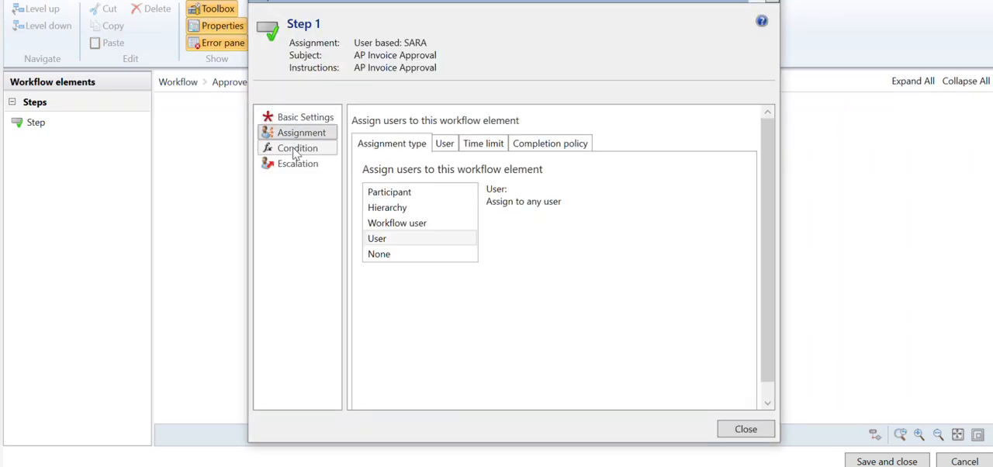
pyautogui.click(298, 163)
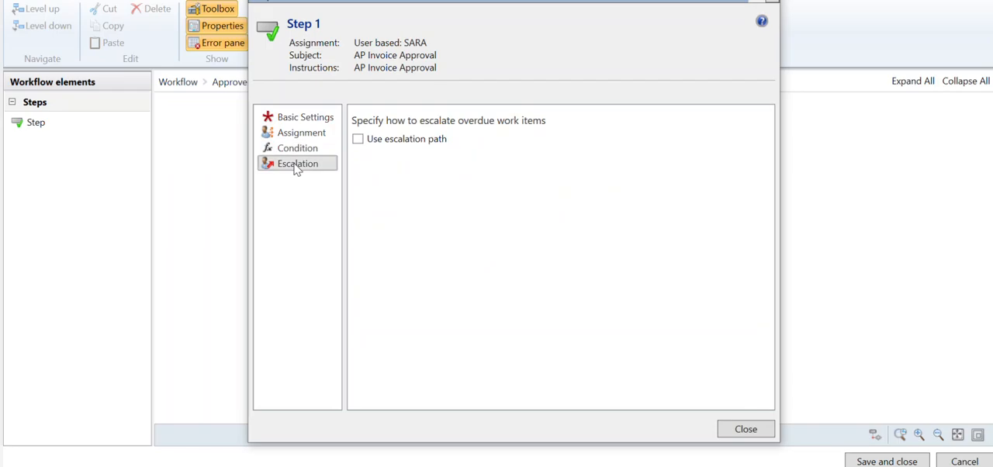
pyautogui.click(304, 117)
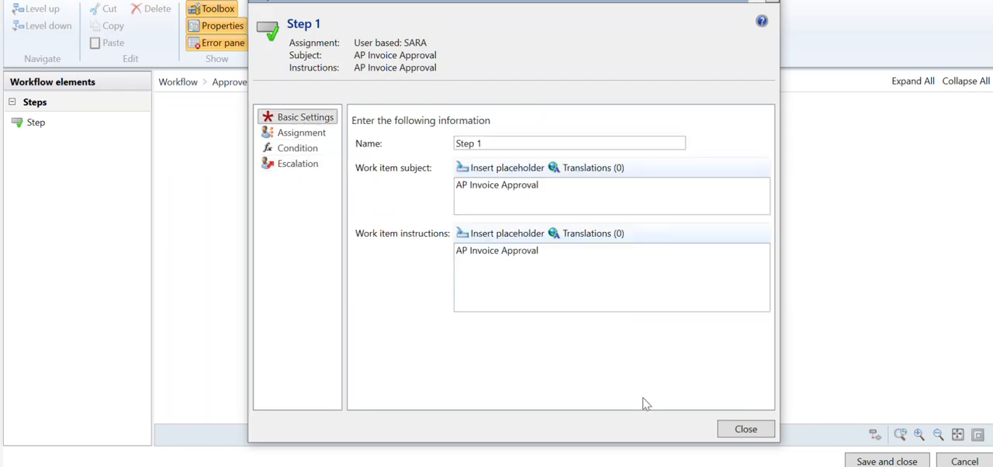
pyautogui.click(745, 428)
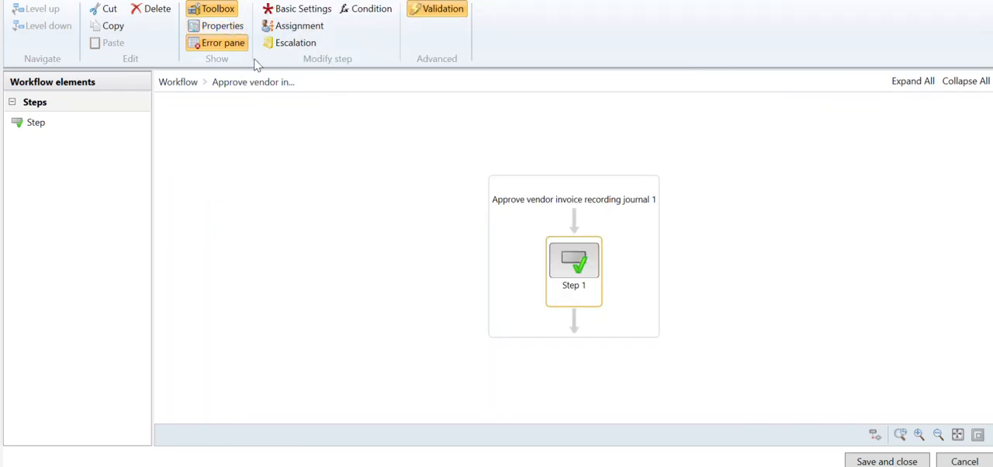
pyautogui.doubleClick(574, 264)
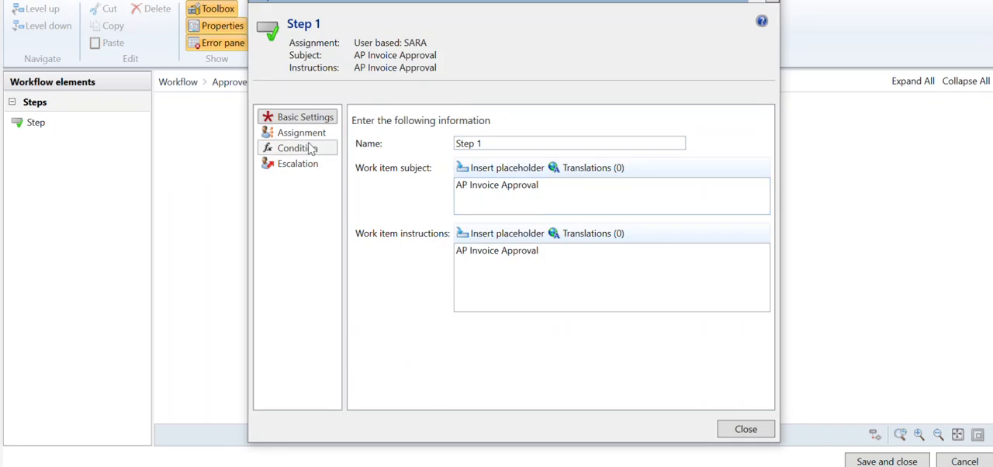
pyautogui.click(745, 428)
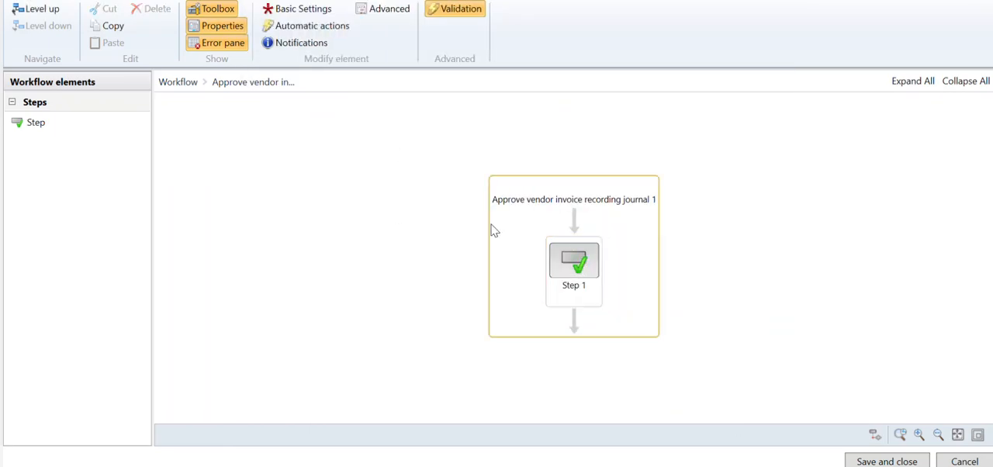
pyautogui.click(574, 267)
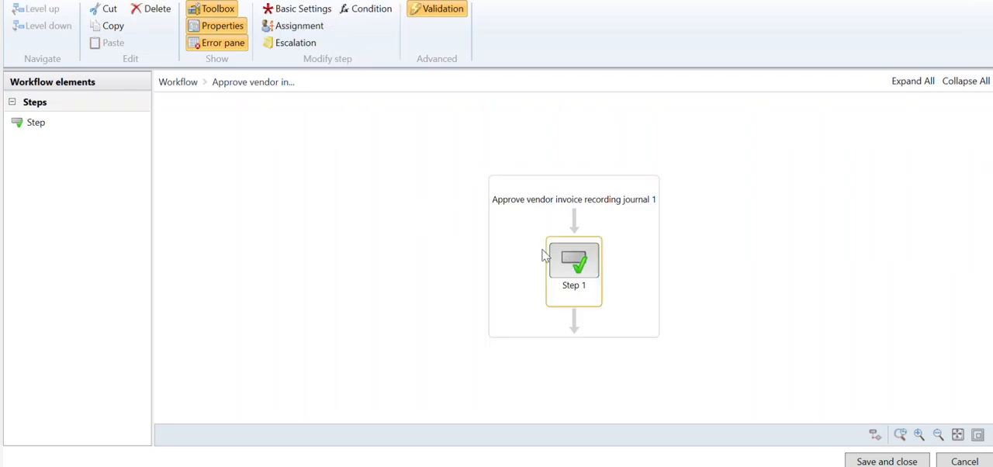
pyautogui.click(575, 261)
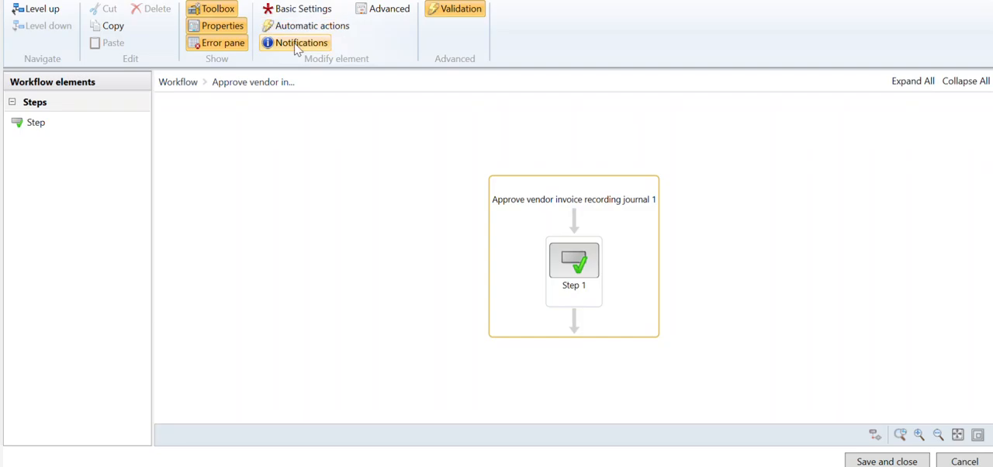
pyautogui.click(302, 44)
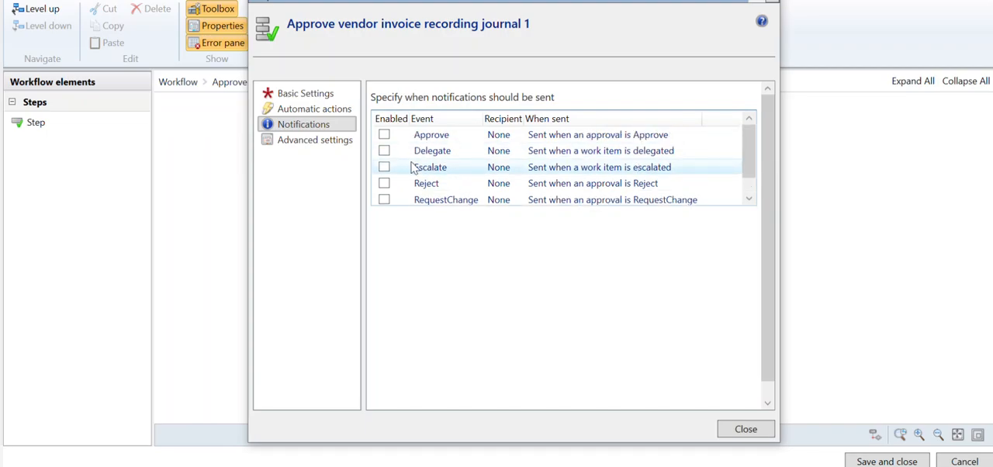
pyautogui.click(432, 133)
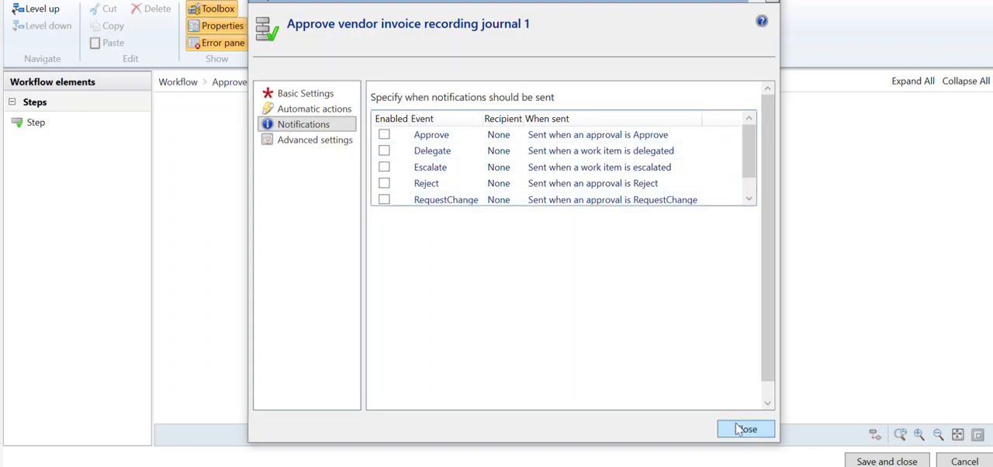
pyautogui.click(745, 429)
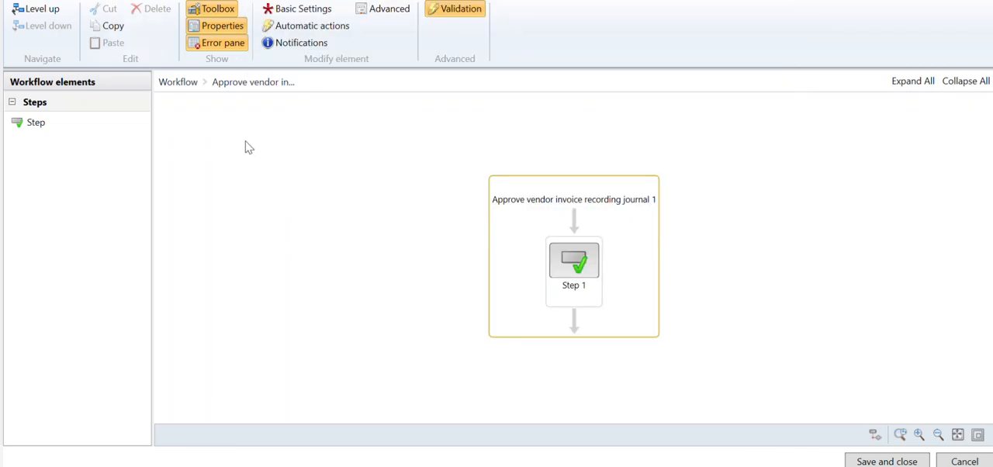
pyautogui.moveTo(83, 37)
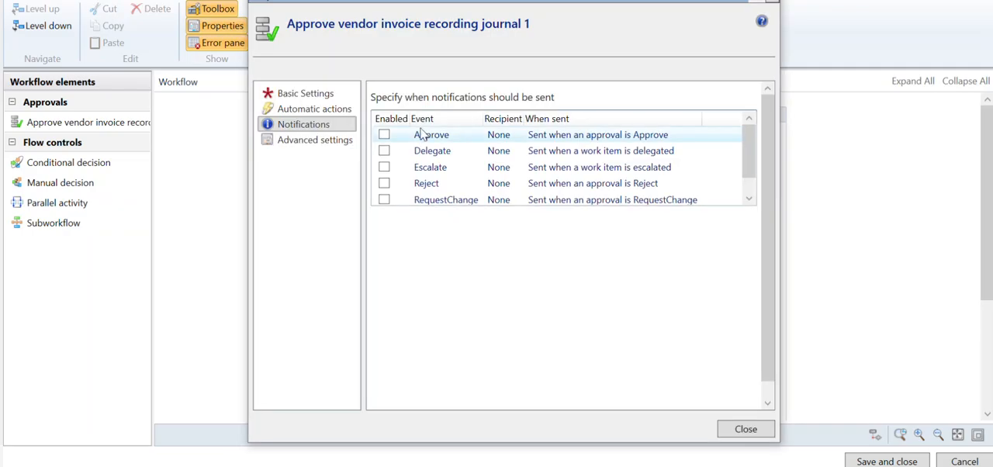
# Show the workflow-level notification list with Stopped, Terminated and Unrecoverable events, none enabled
pyautogui.click(745, 428)
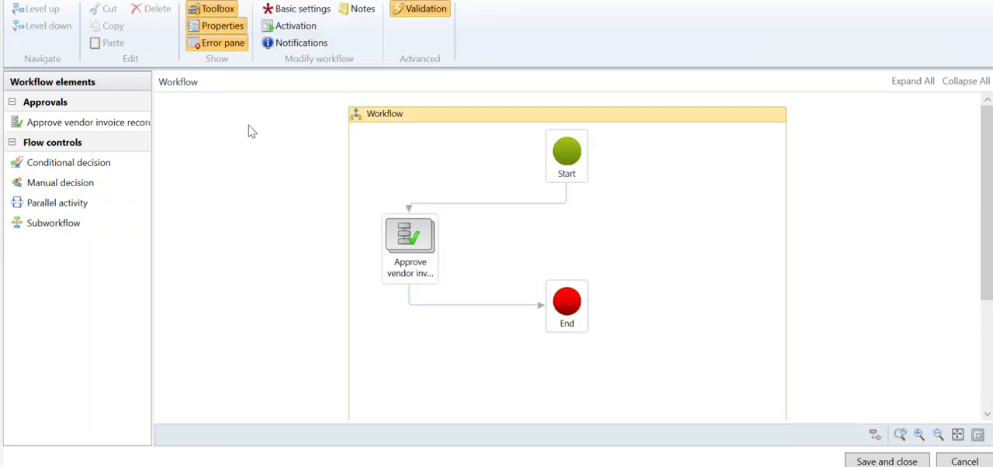
pyautogui.click(301, 44)
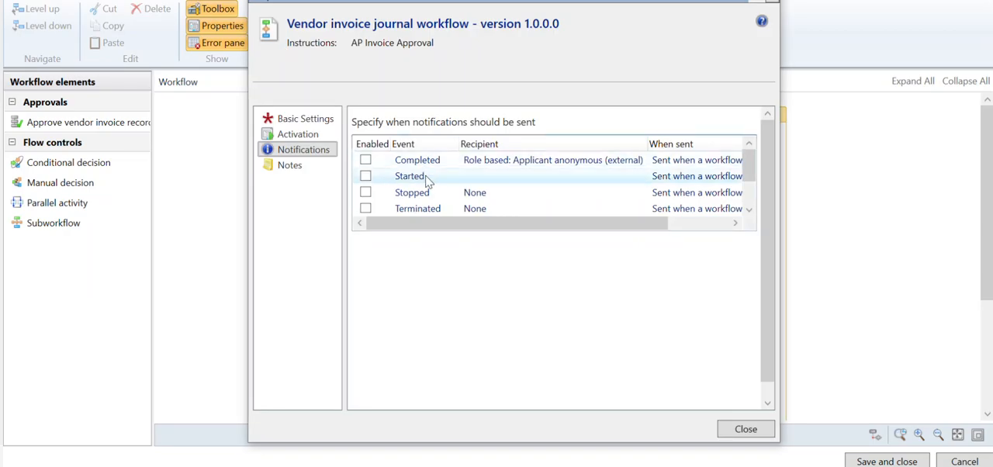
pyautogui.scroll(-3)
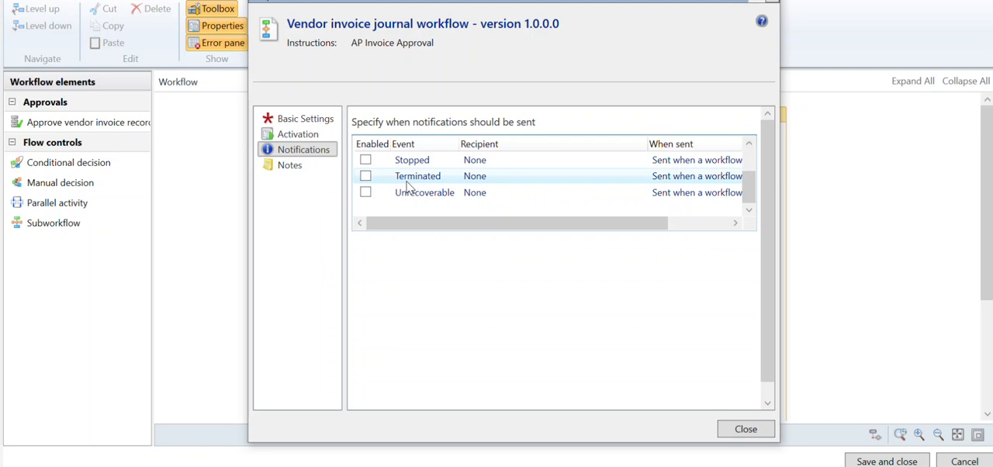
pyautogui.moveTo(407, 193)
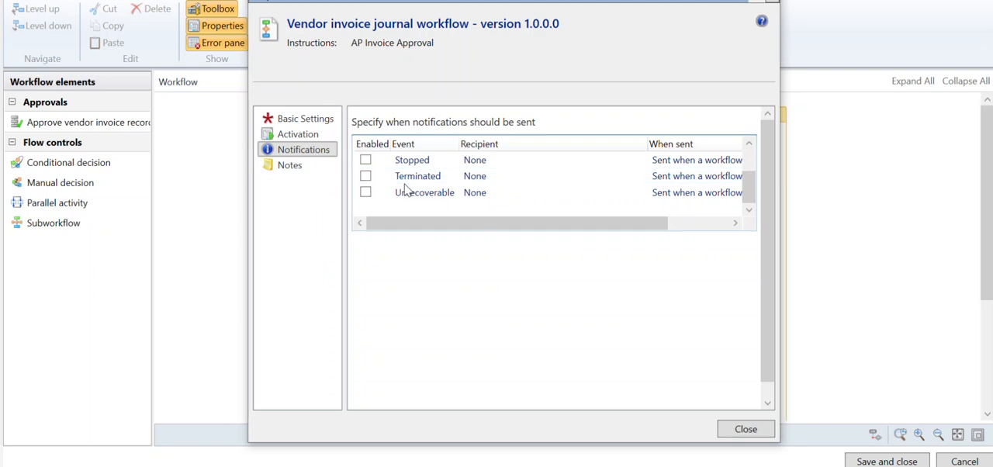
pyautogui.click(418, 175)
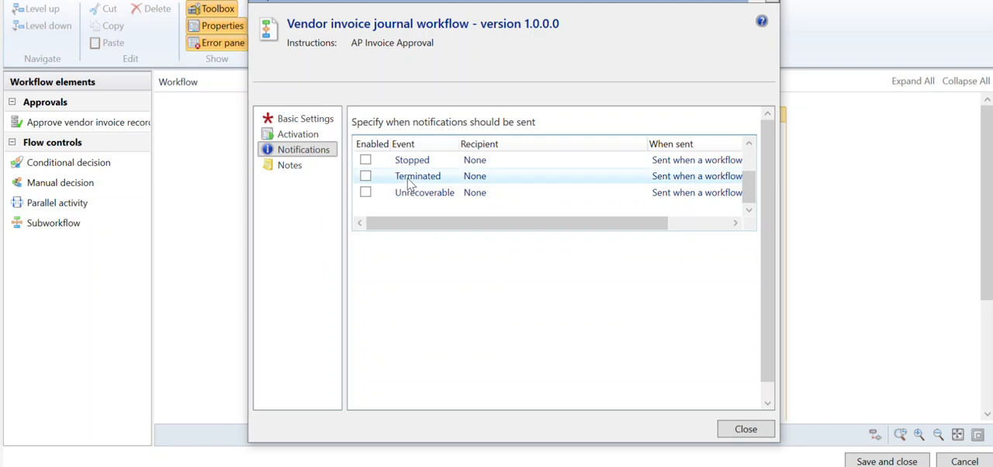